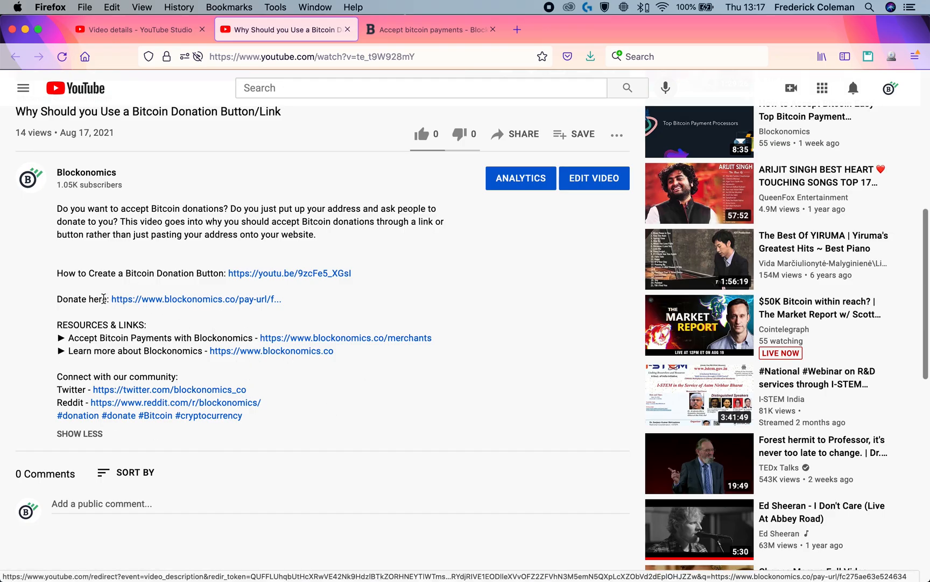
- Follow the 'Donate here' Blockonomics link in the video description
click(196, 298)
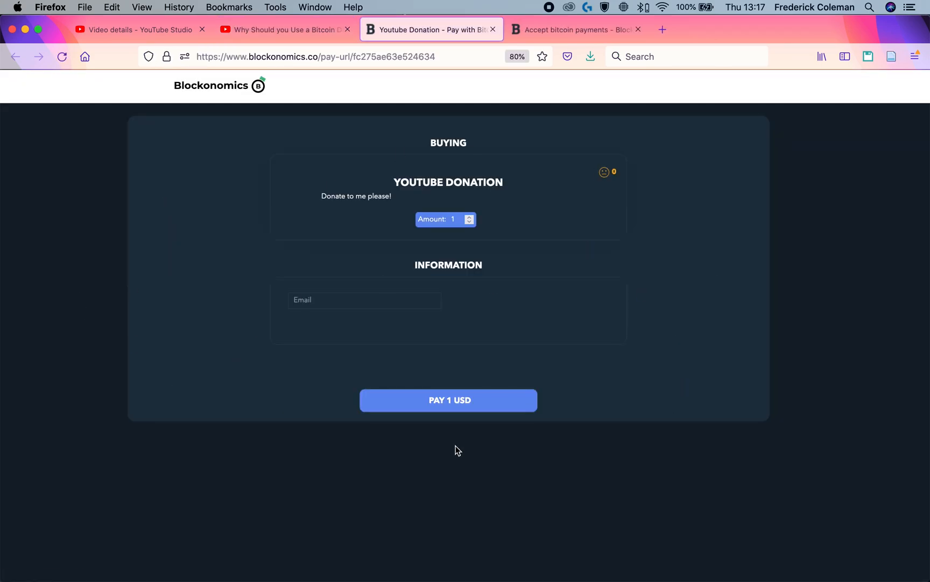
click(453, 219)
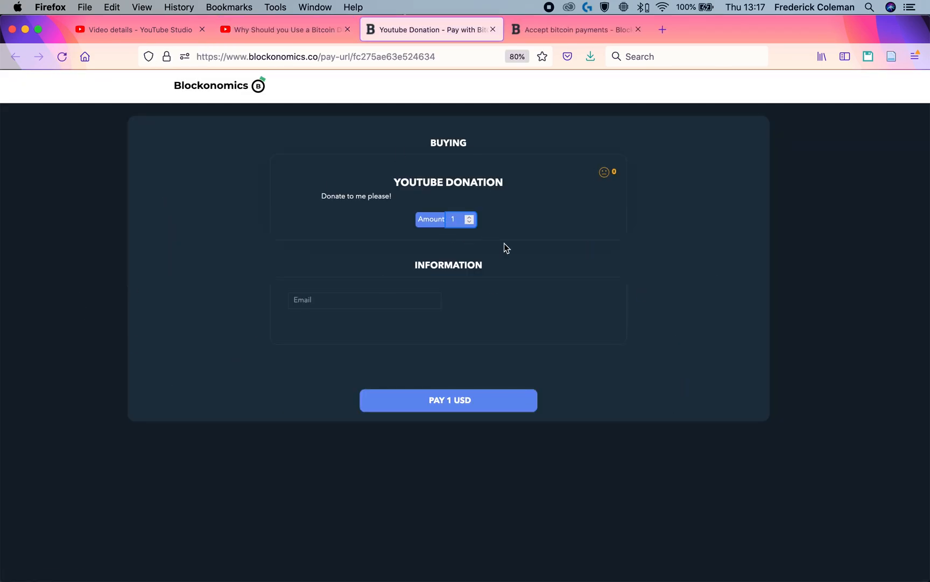
text(0)
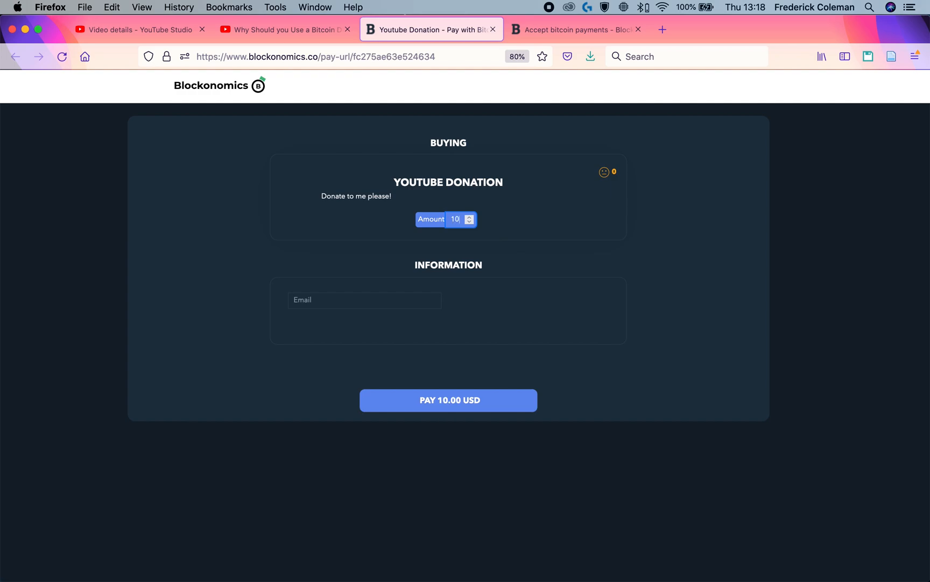
click(365, 300)
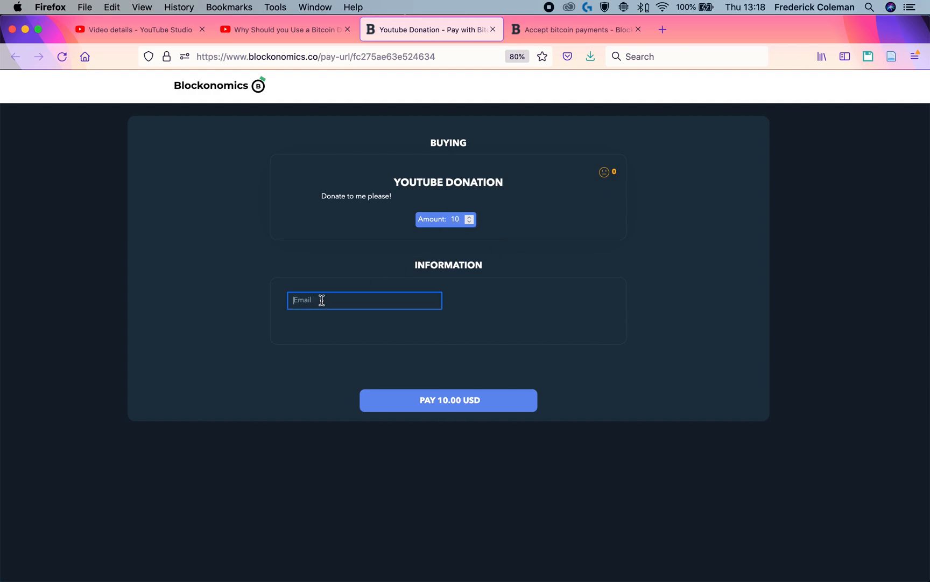
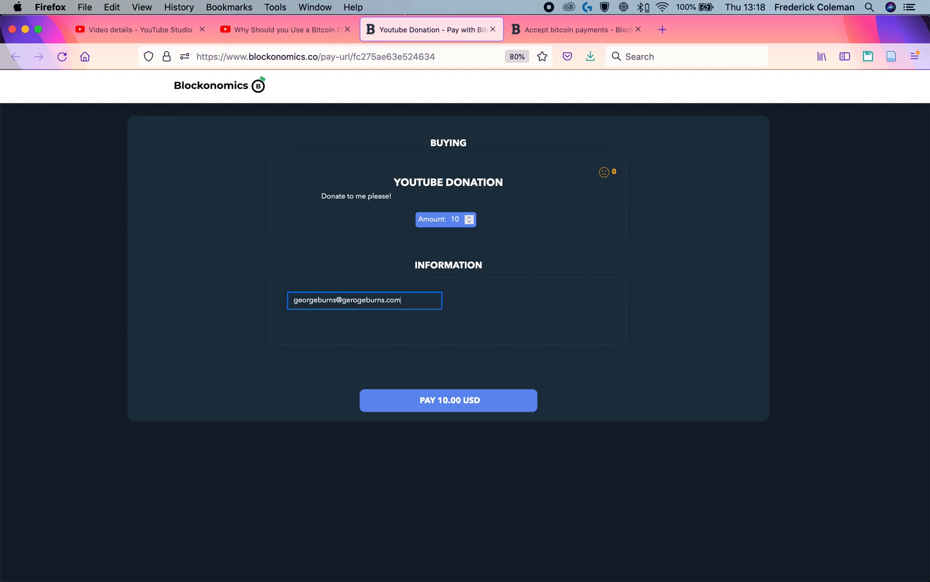
click(448, 399)
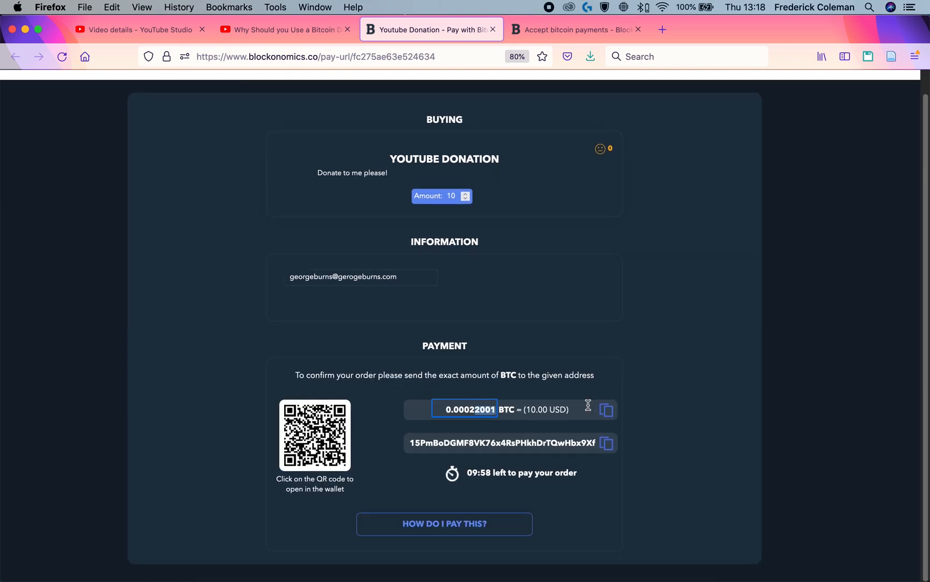
click(502, 442)
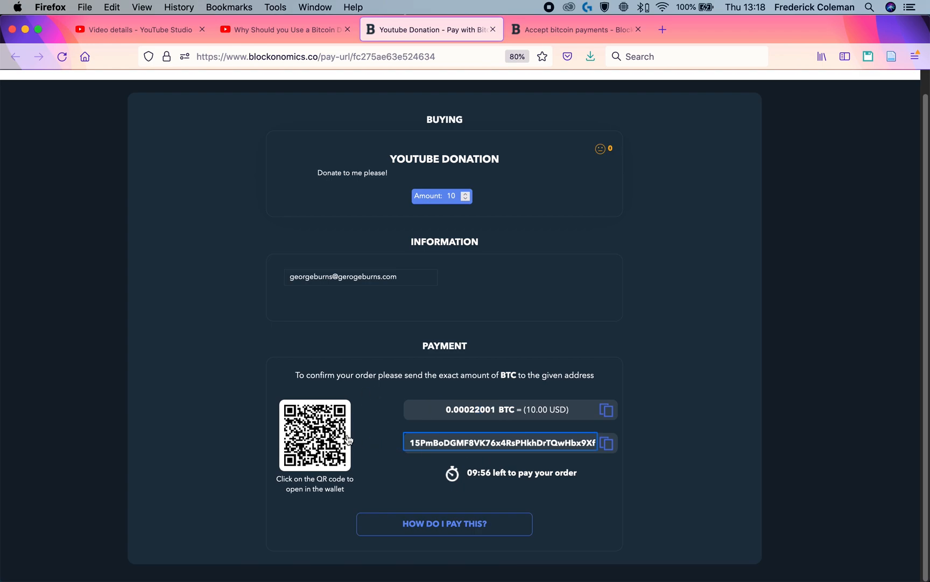
mouse_move(578, 531)
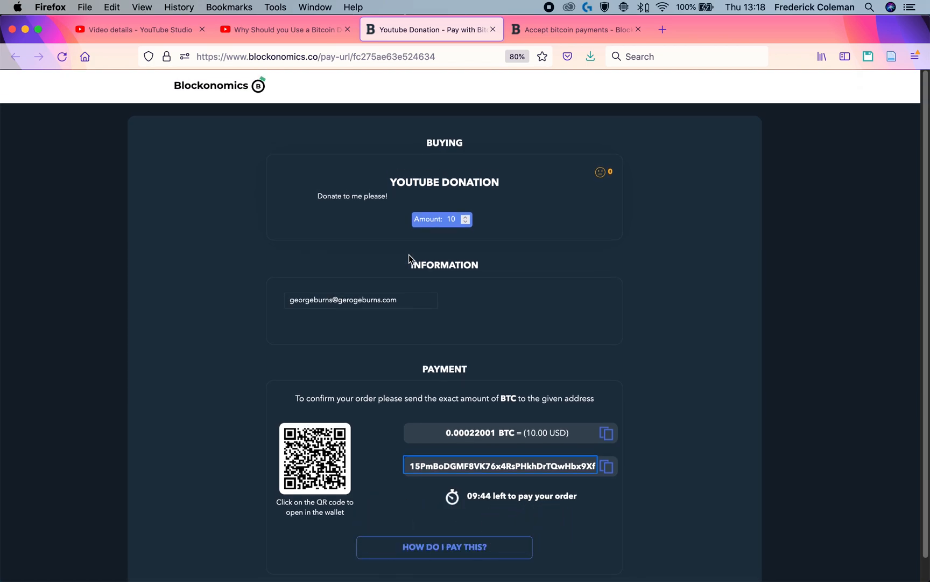
click(139, 30)
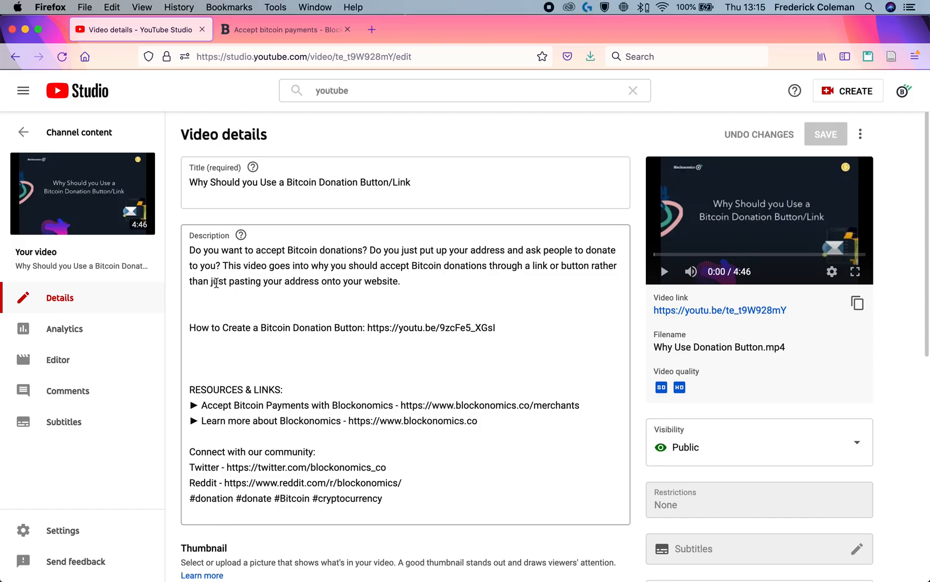
- Place the cursor on the empty description line below the donation-button link
click(302, 358)
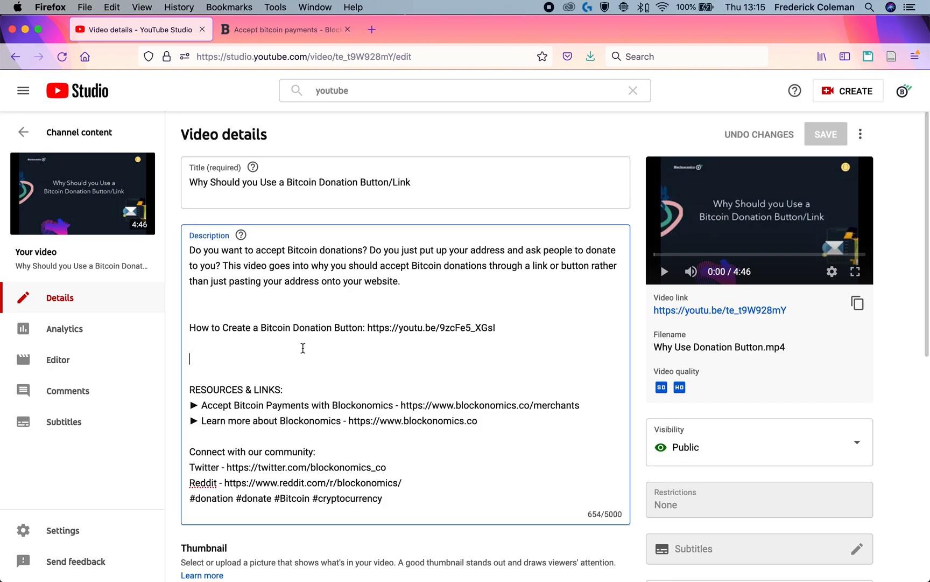
mouse_move(535, 340)
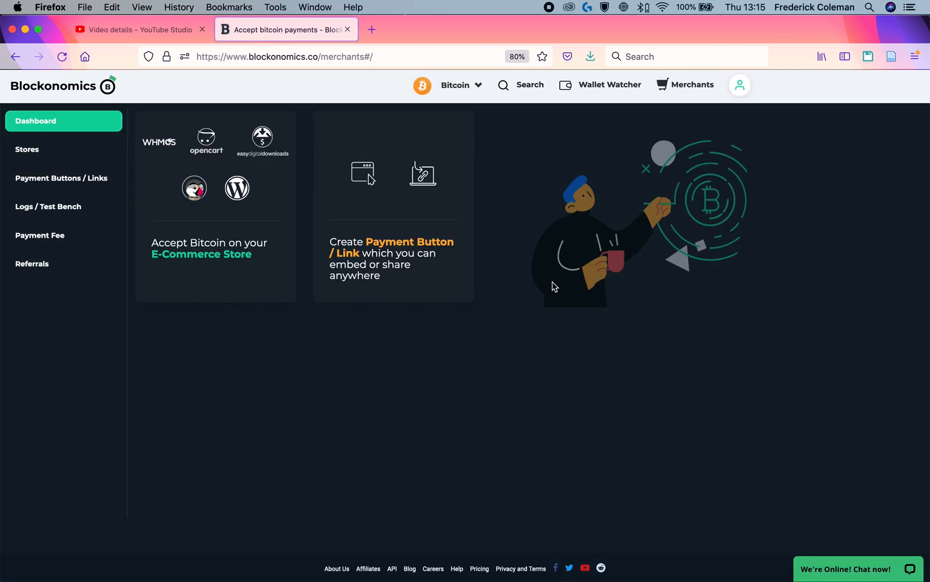
mouse_move(462, 261)
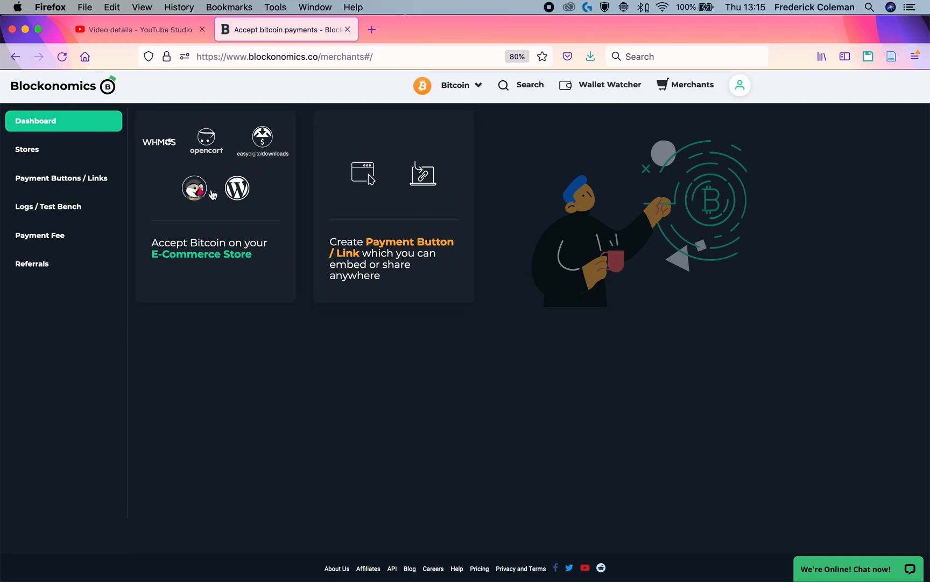
mouse_move(407, 279)
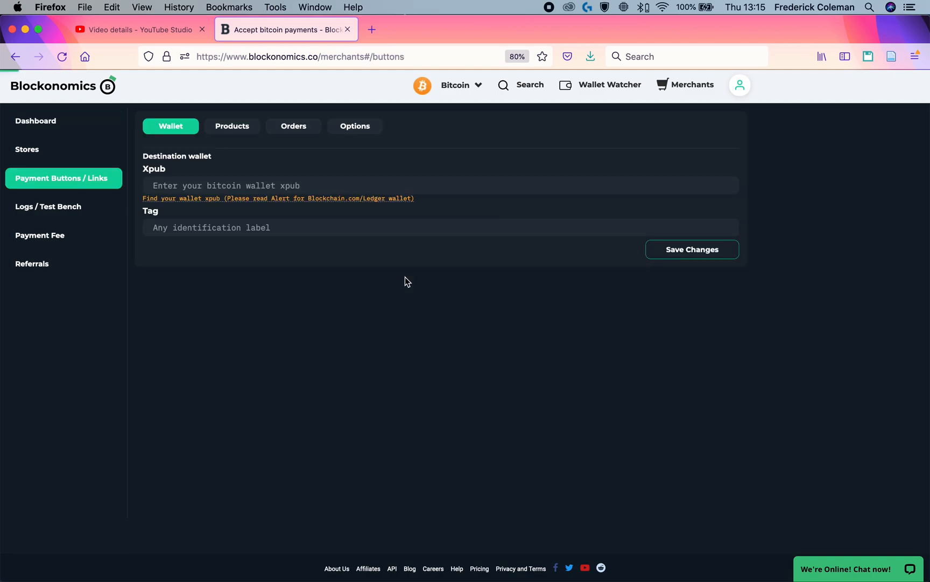
- Save the pasted xpub as the destination wallet after checking the xpub help
click(440, 185)
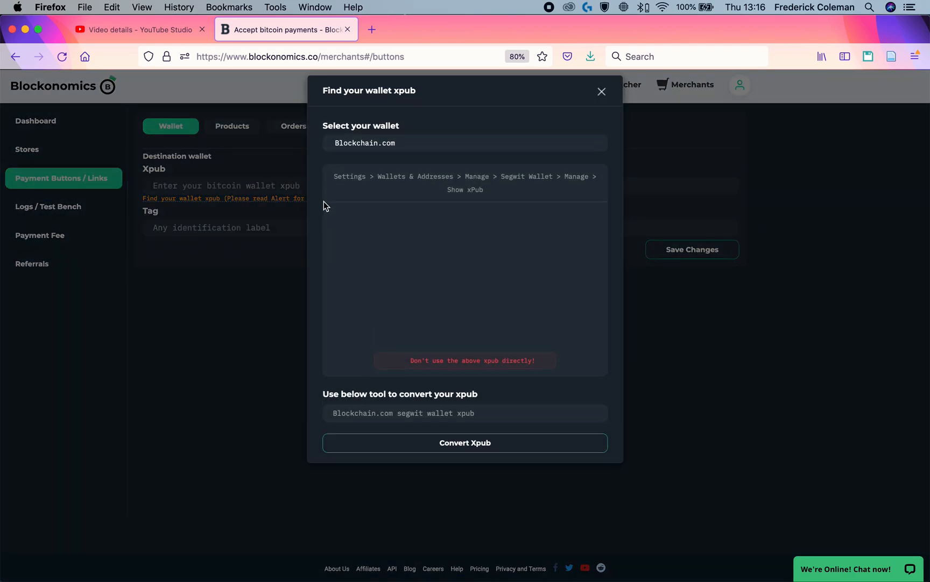
click(600, 92)
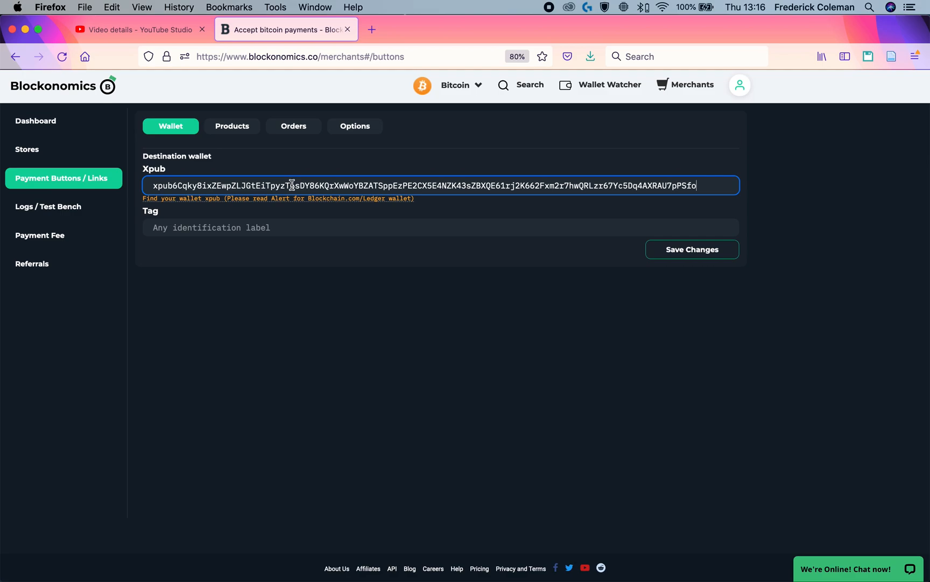
click(691, 249)
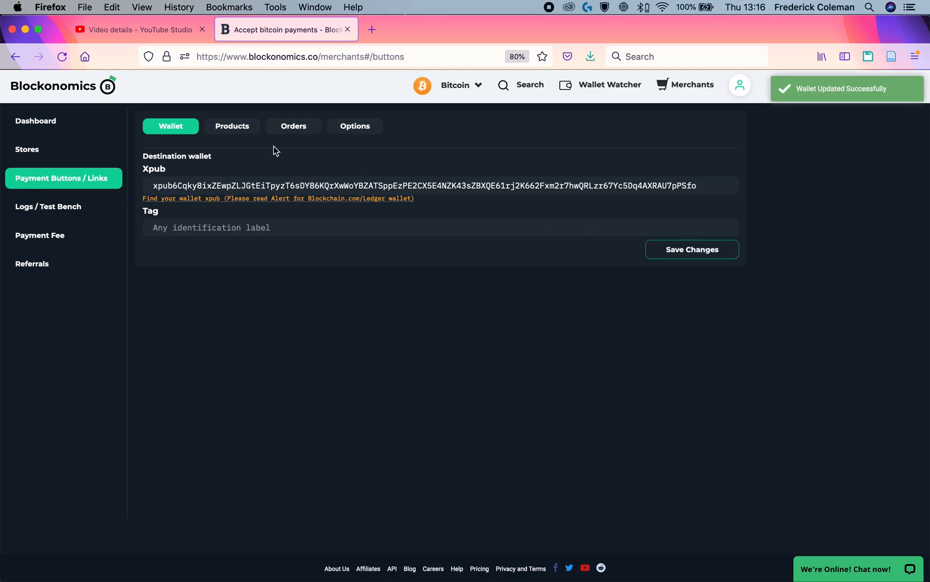
click(232, 126)
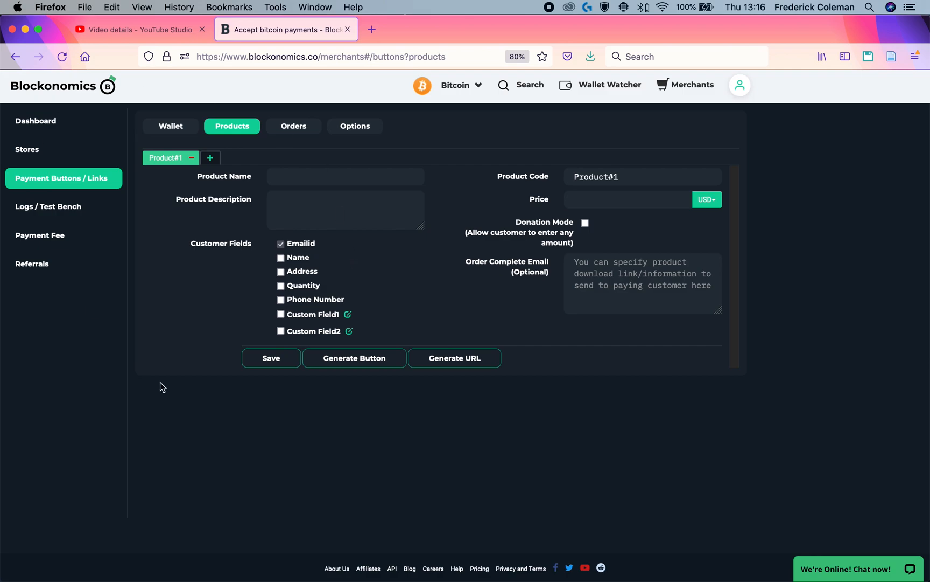
- Name the product 'Youtube Donation', describe it 'Donate to me please!', and set code 'Youtube'
click(345, 176)
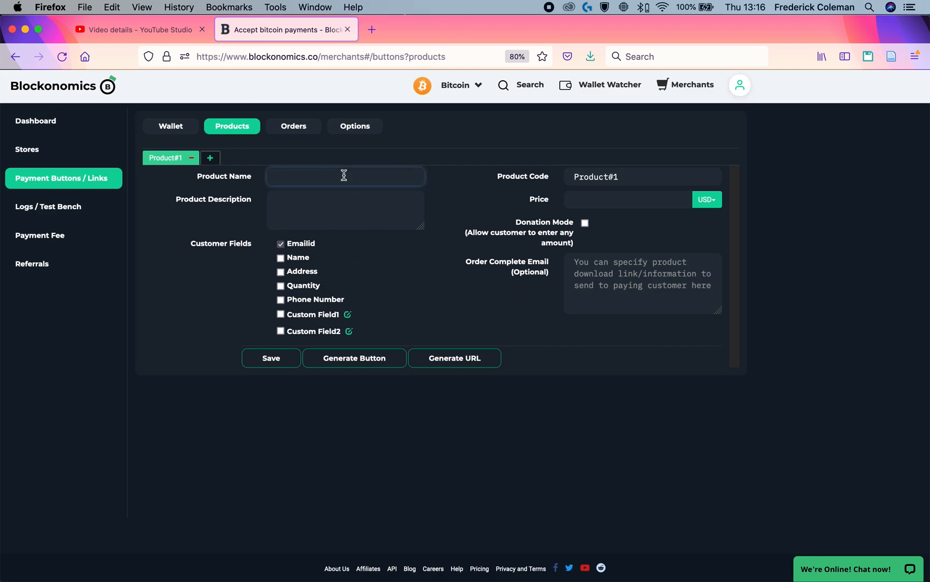
text(Youtube Donation)
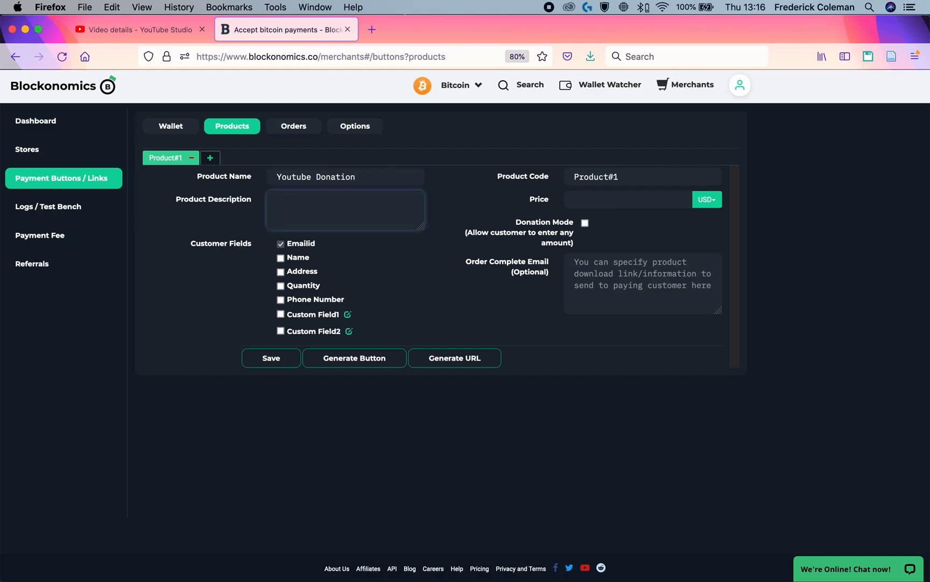
text(Donate to me please!)
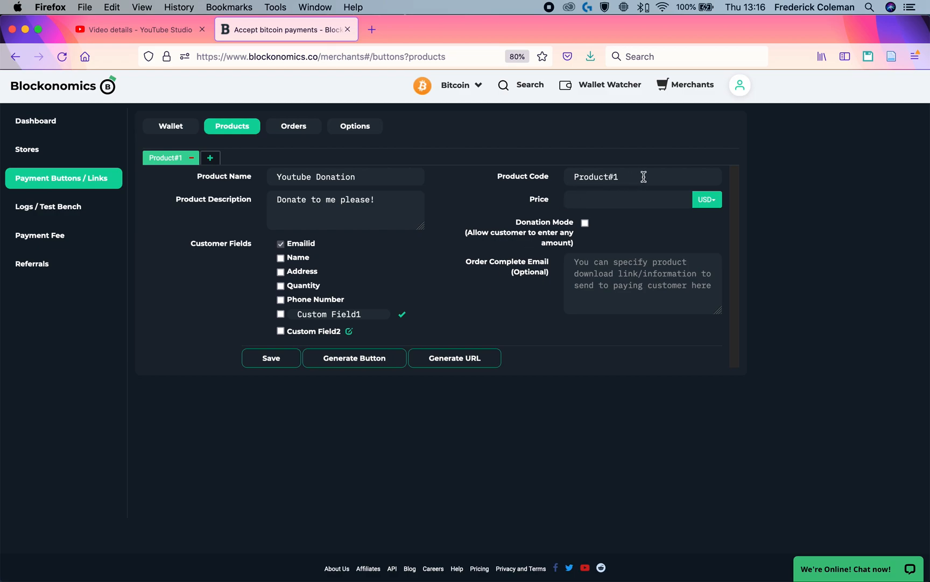
double_click(617, 176)
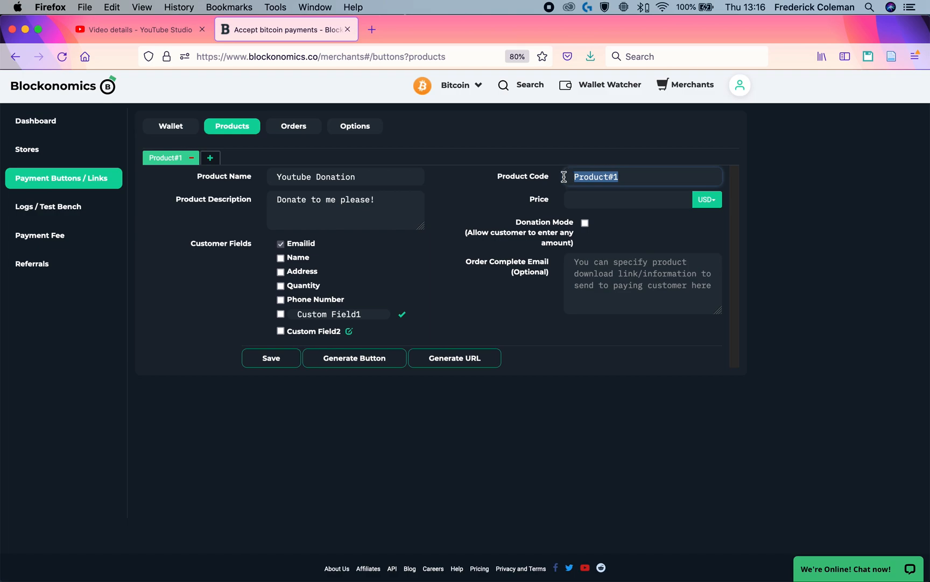
text(Youtube)
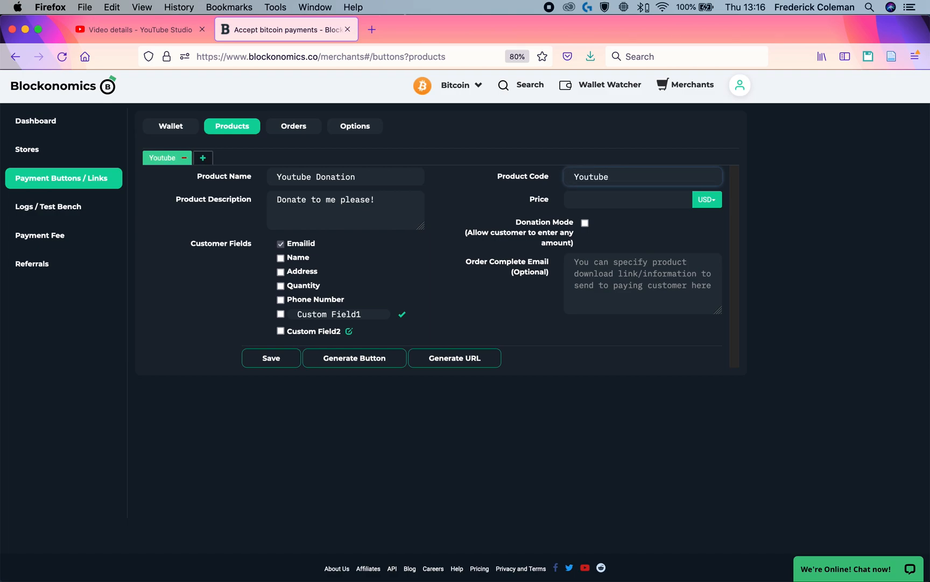
mouse_move(666, 217)
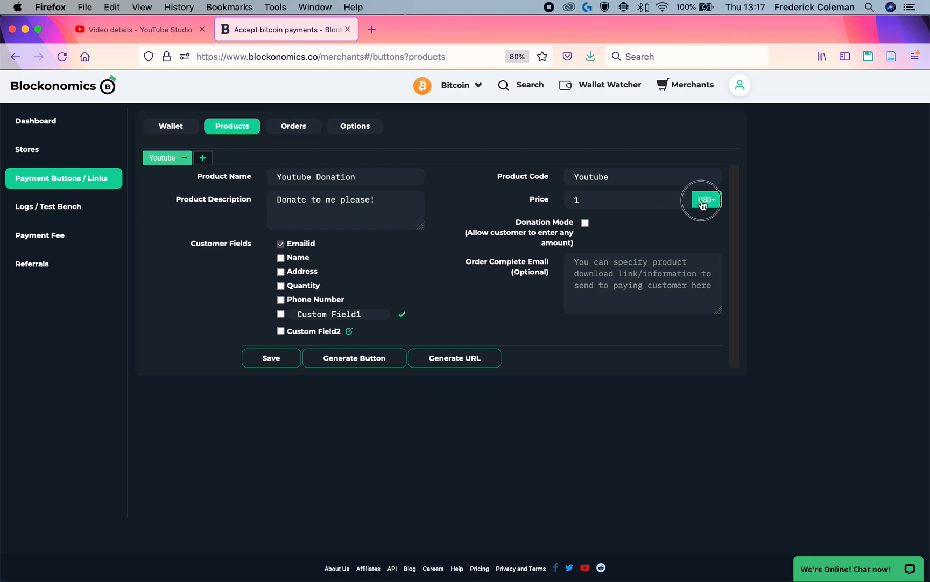
- Price the product at 1 USD, enable Donation Mode, and edit the order completion email
click(705, 200)
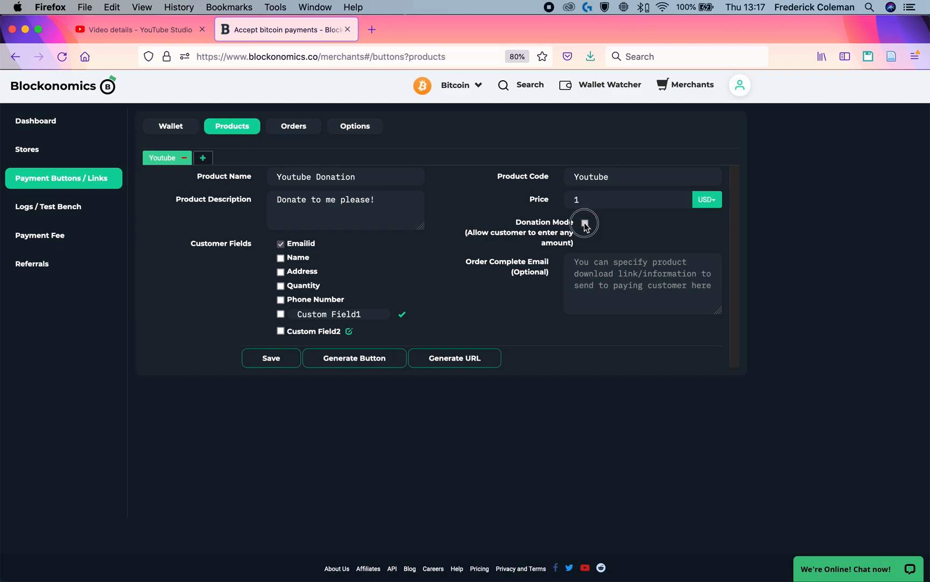
click(585, 225)
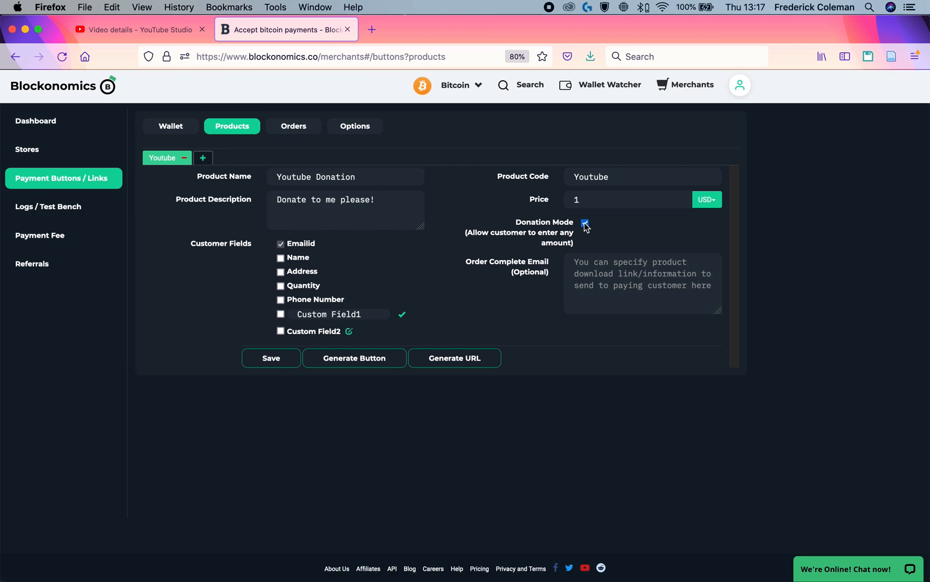
click(585, 223)
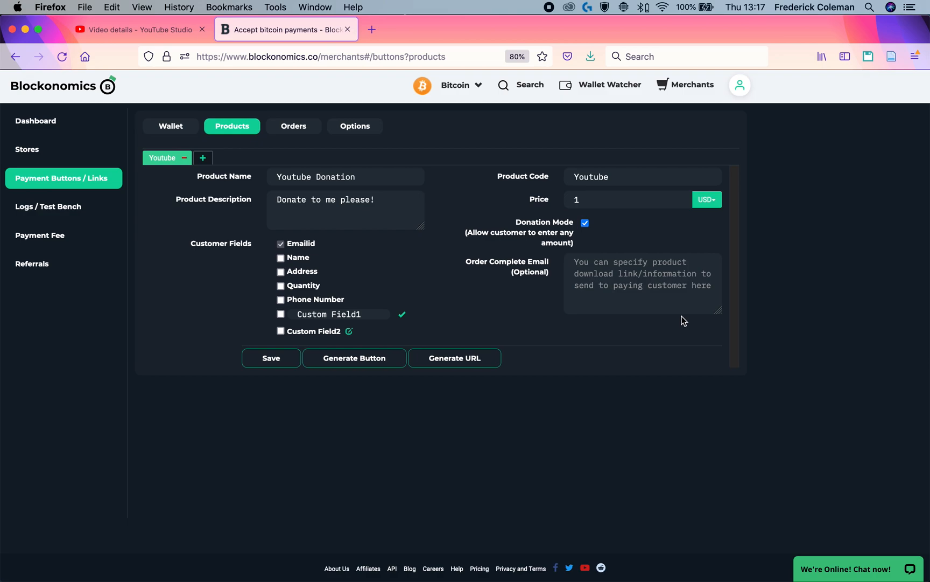
click(642, 284)
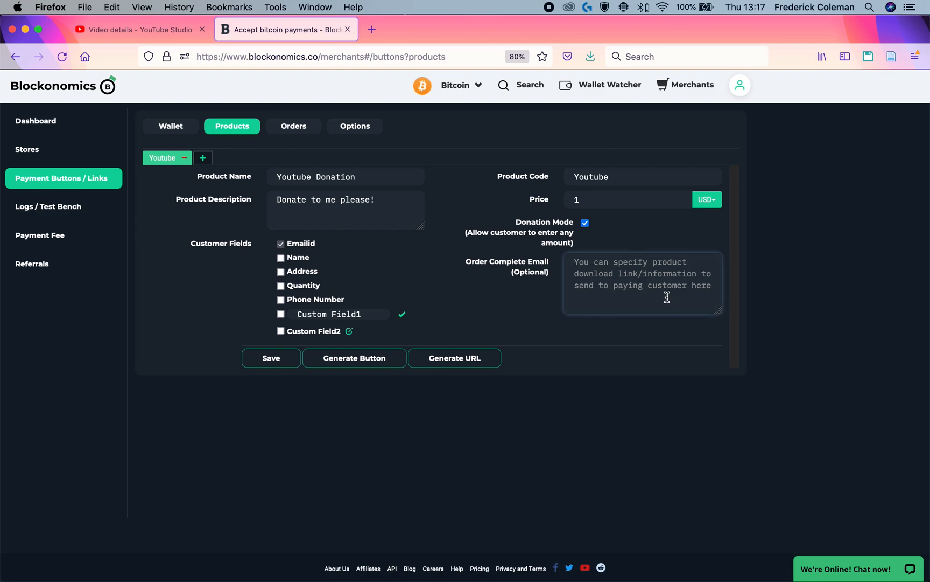
click(642, 261)
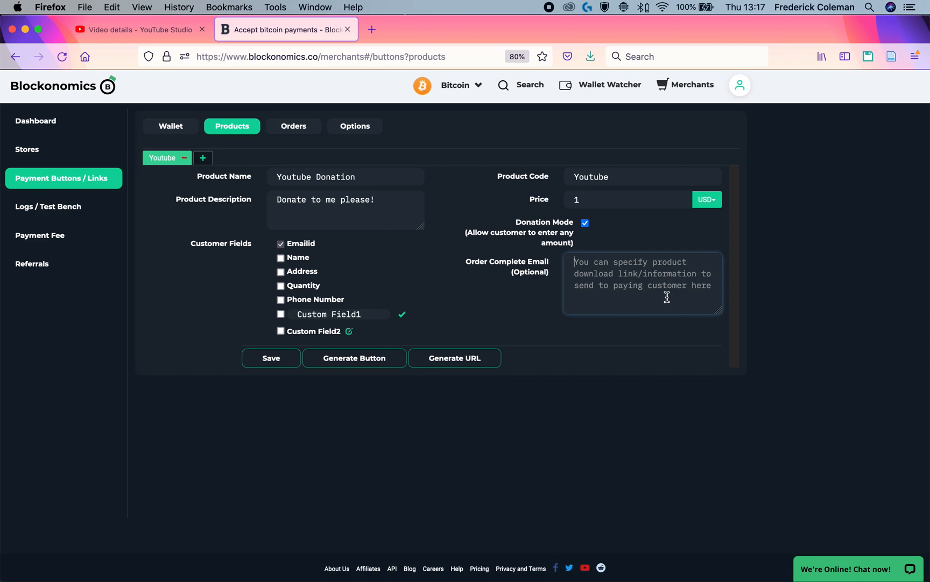
click(271, 358)
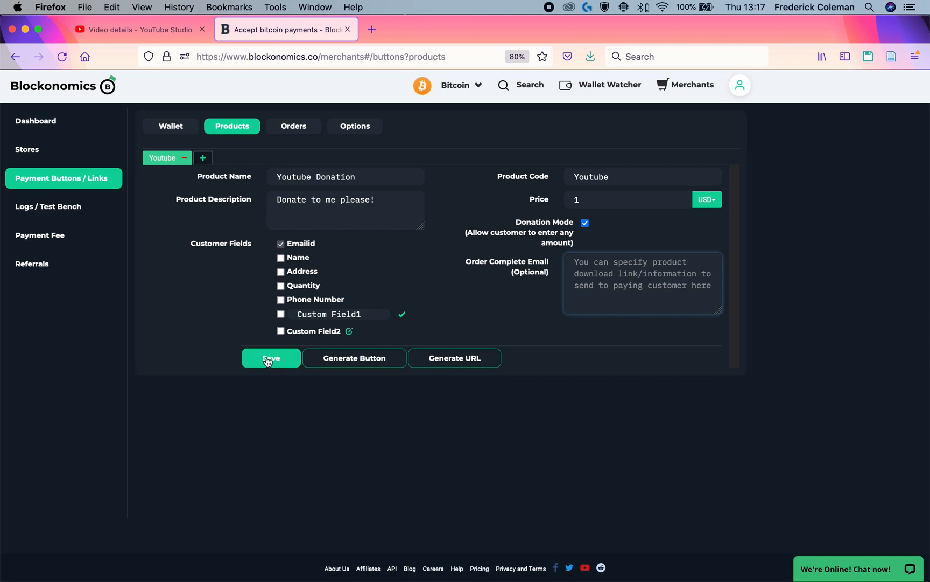
- Save the Youtube Donation product, generate its payment URL and copy it
click(454, 358)
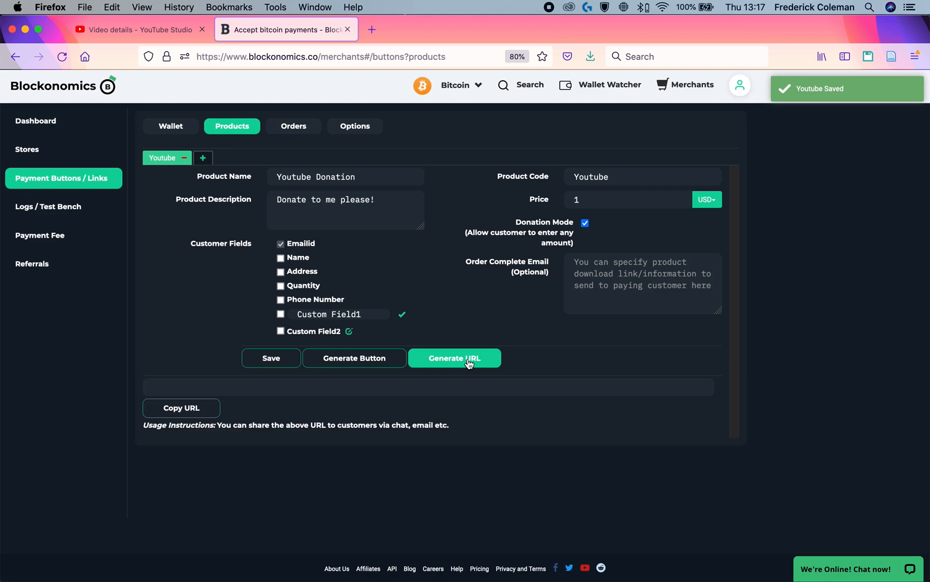
click(454, 357)
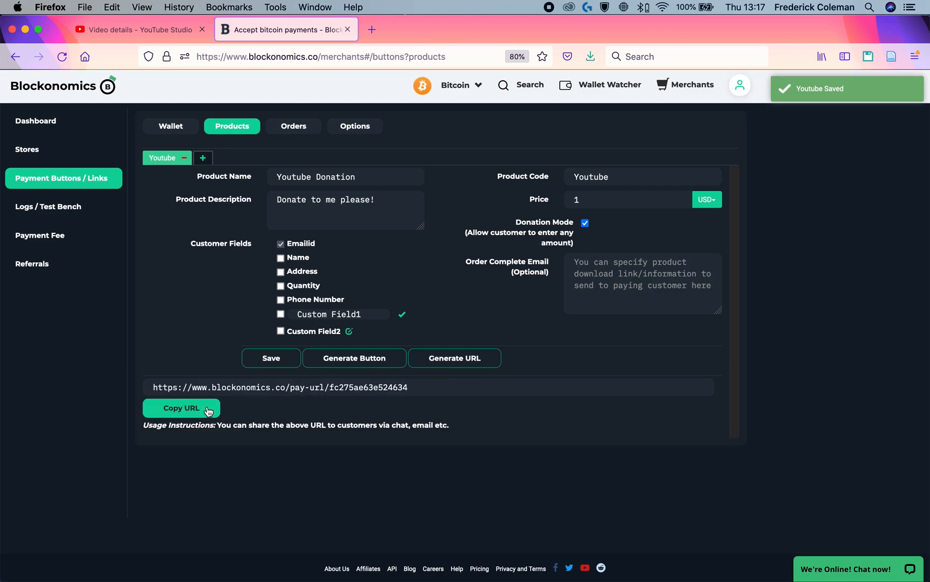
click(182, 408)
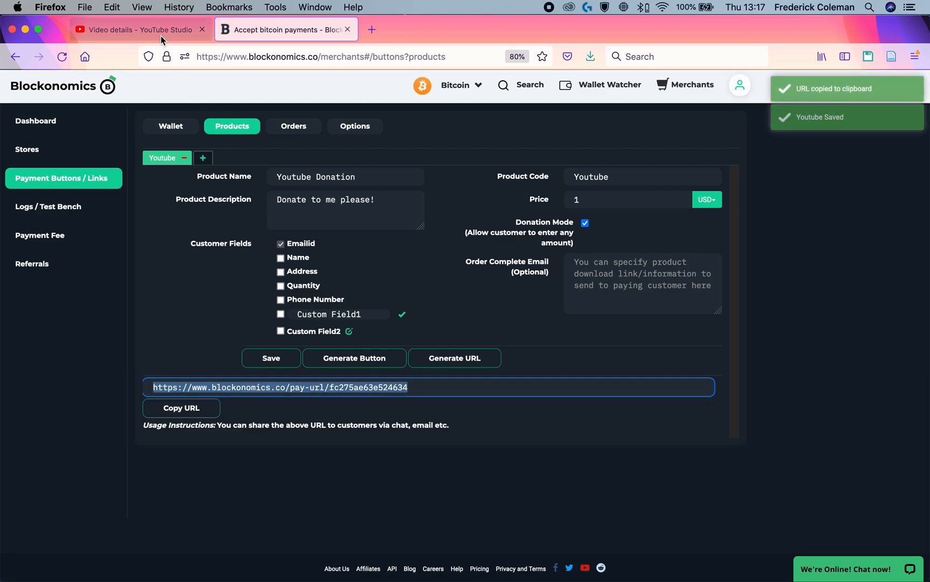
click(136, 29)
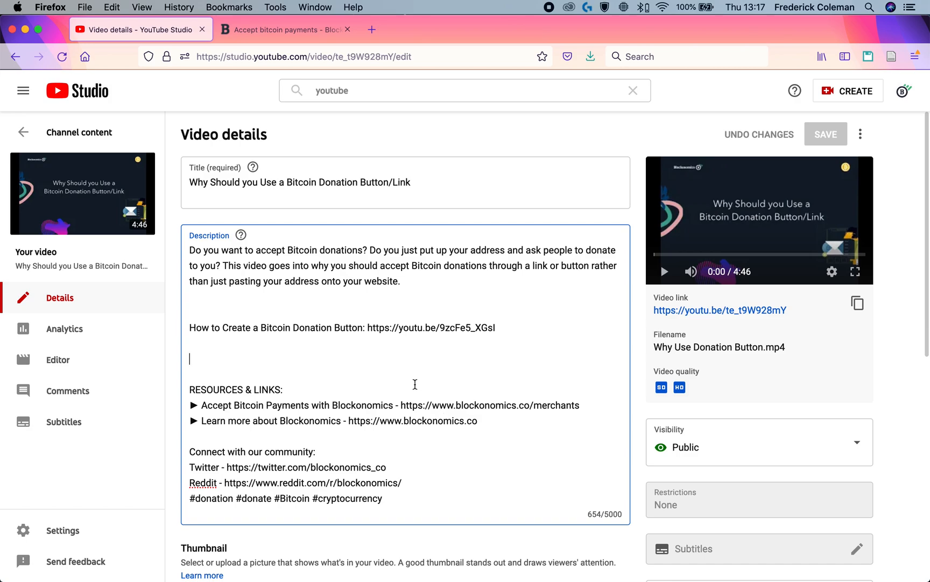
- Type 'Donate here' into the video description for the payment link
text(Donate here)
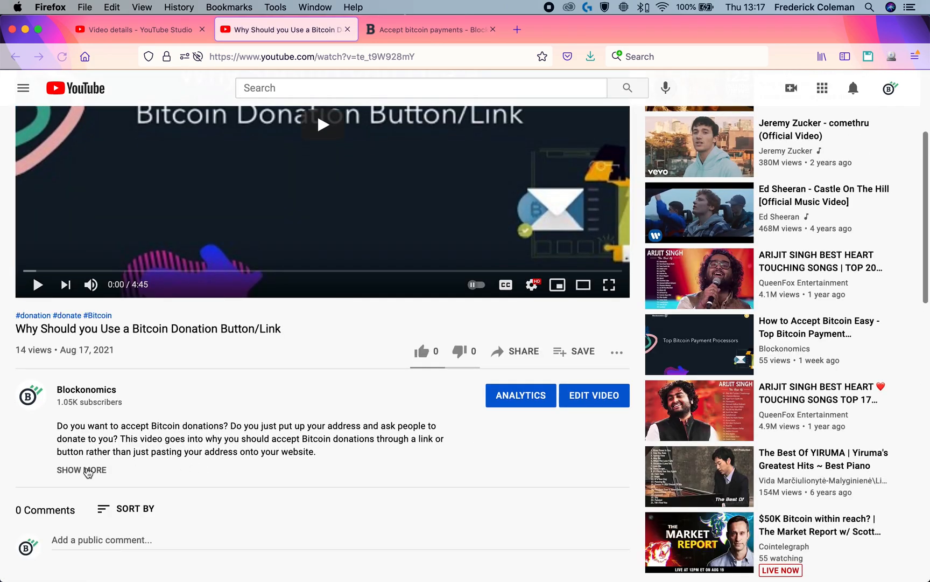
- Expand the description with SHOW MORE and follow the Donate here payment link
click(81, 470)
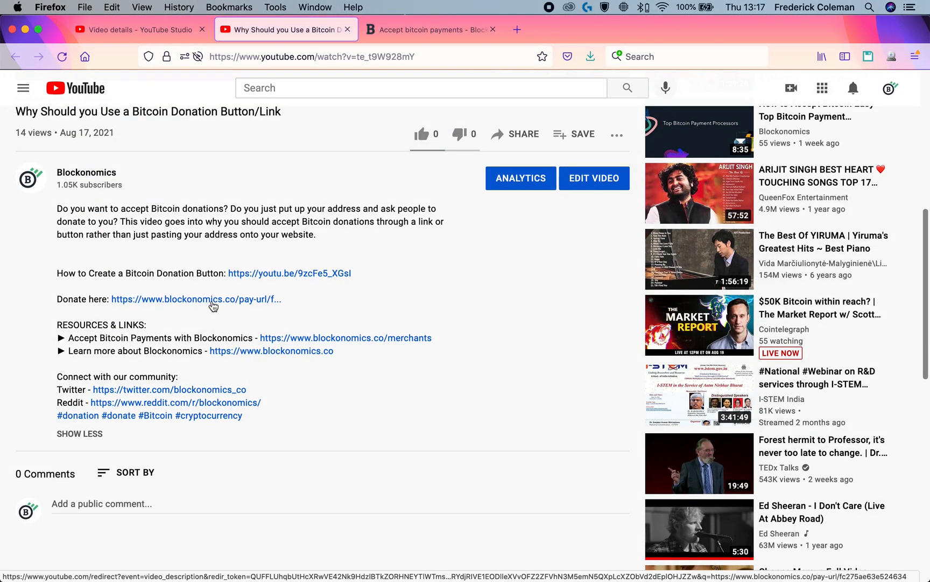
click(196, 298)
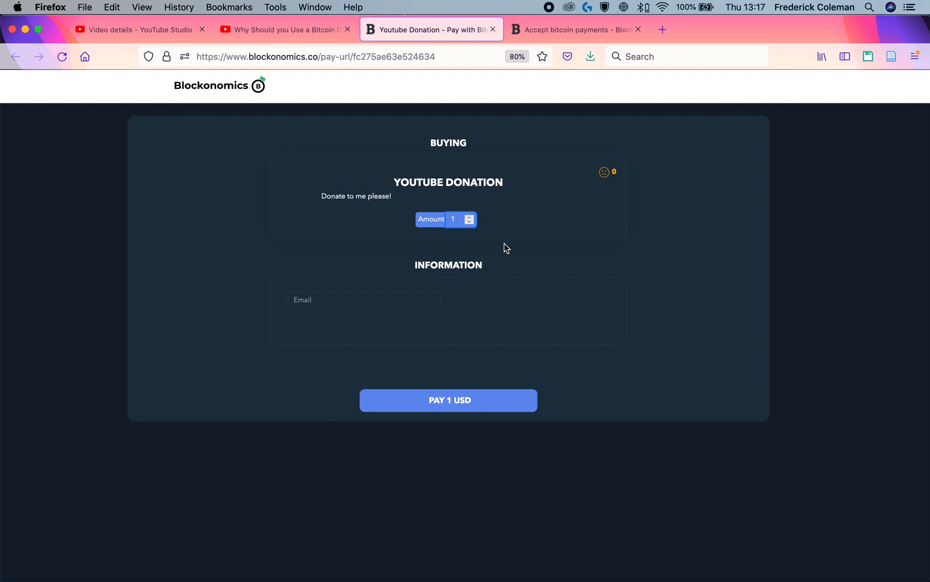
- Submit the 10 USD donation to reveal the BTC amount, address and QR code
click(448, 399)
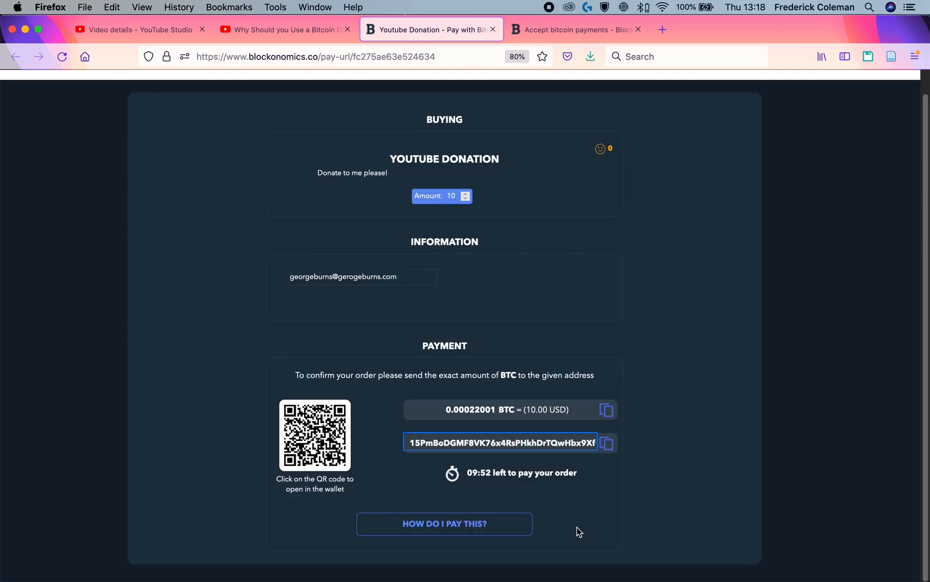
mouse_move(573, 516)
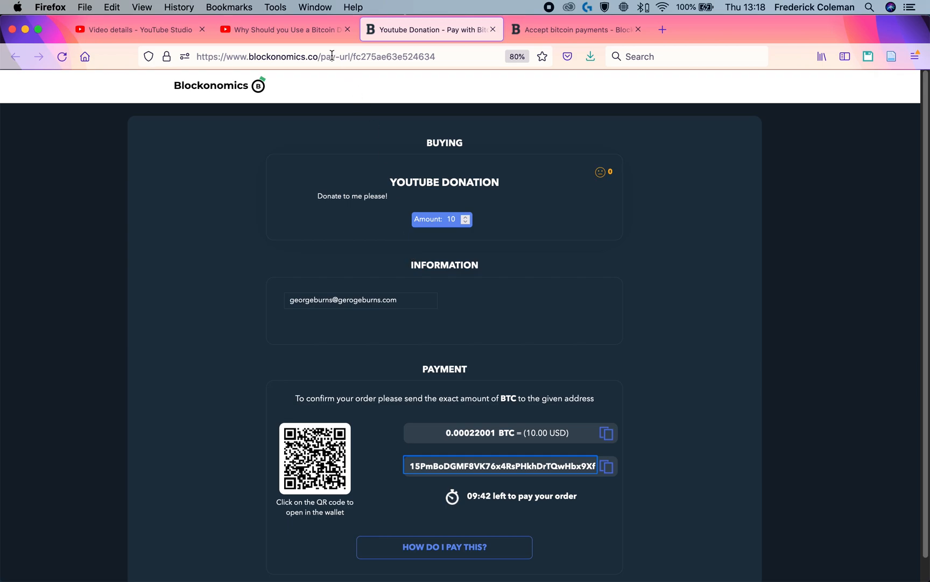
mouse_move(449, 239)
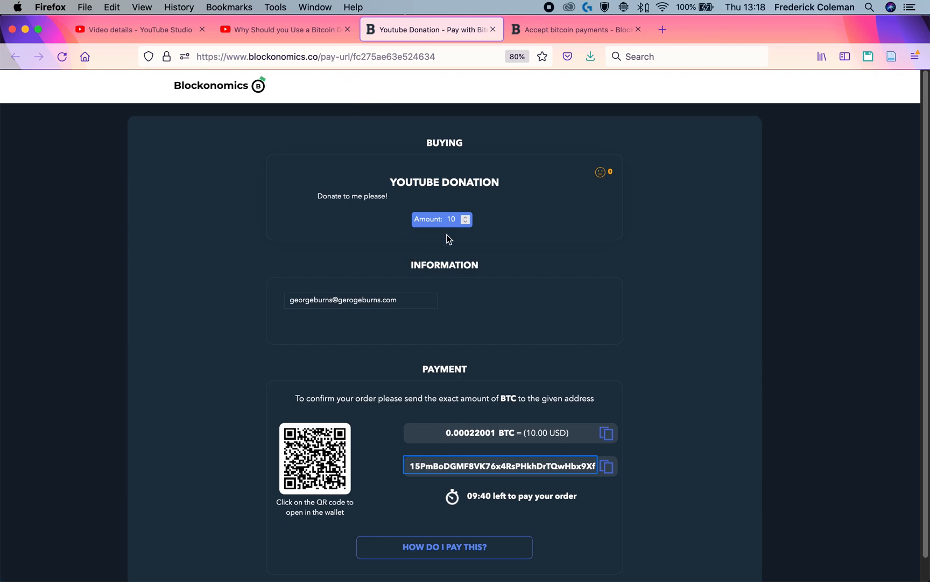
mouse_move(493, 118)
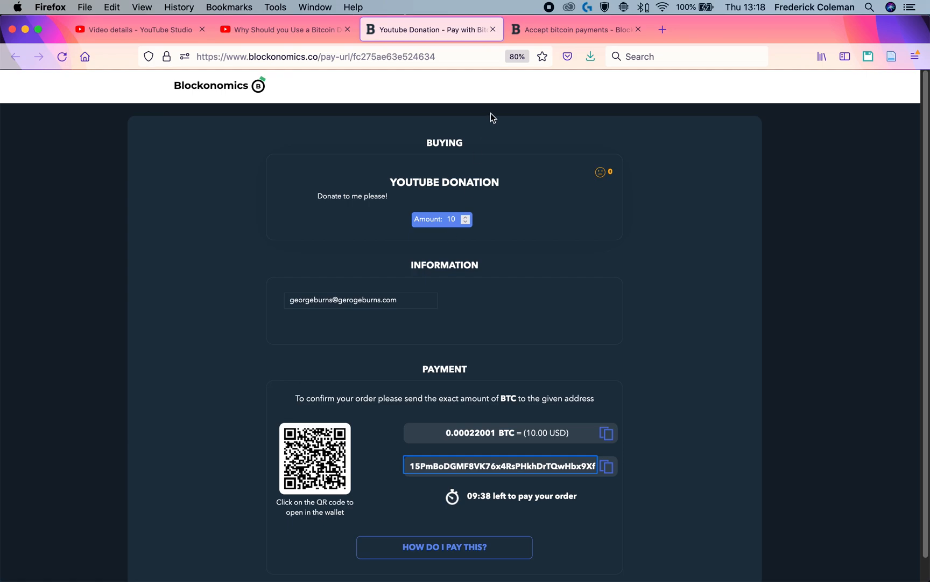